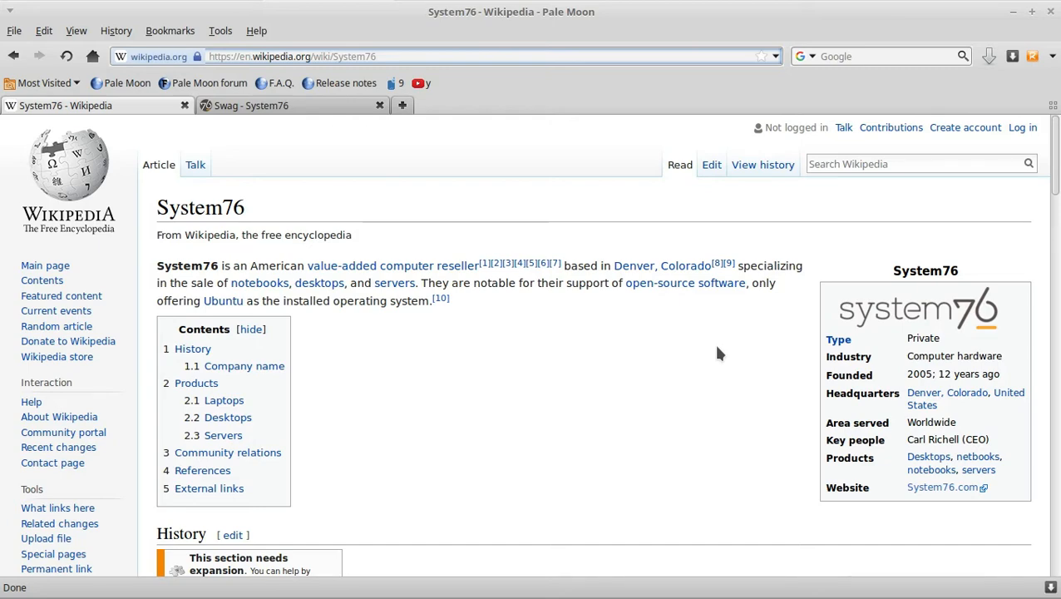
- Scroll the System76 Wikipedia article through History and Company name toward Products
scroll(down, 3)
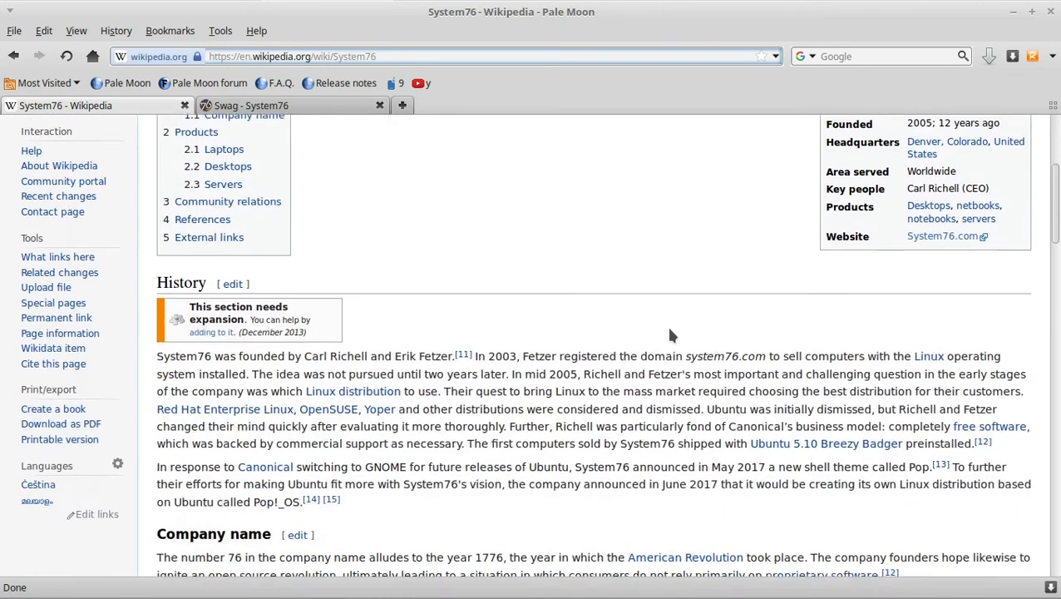
scroll(down, 3)
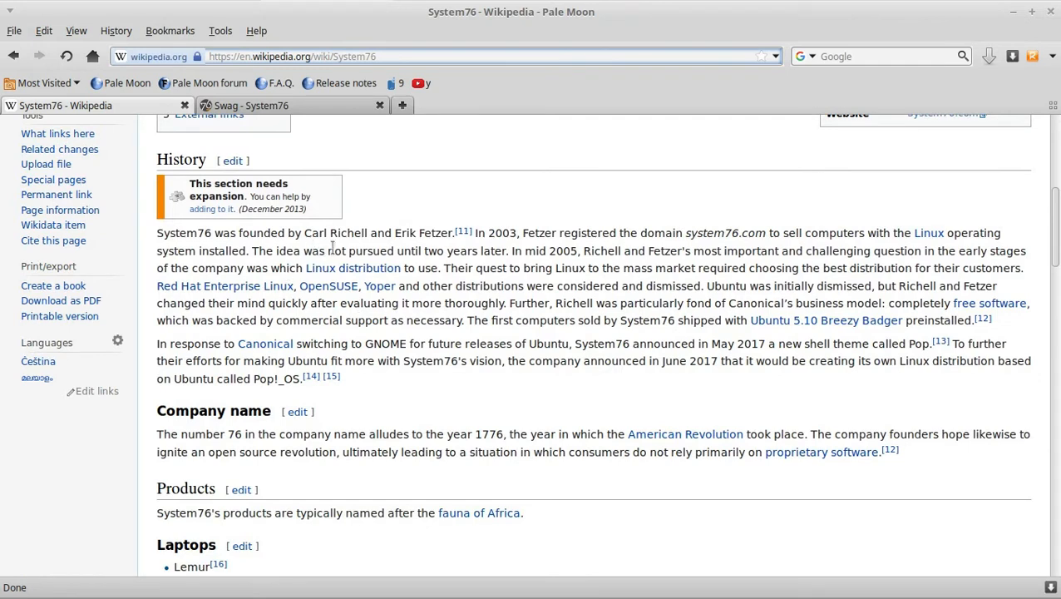
mouse_move(739, 303)
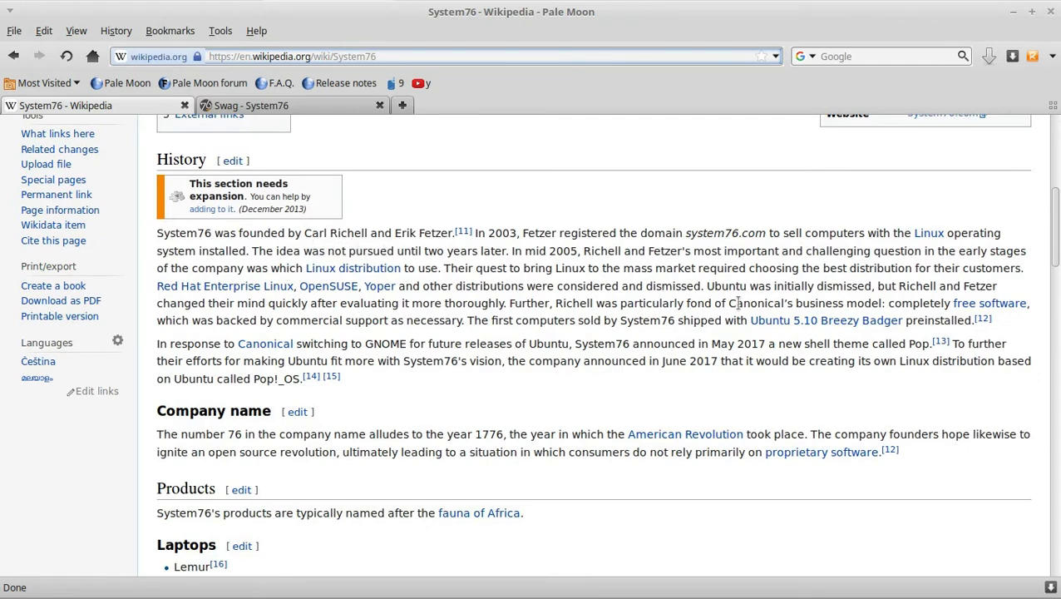
mouse_move(825, 268)
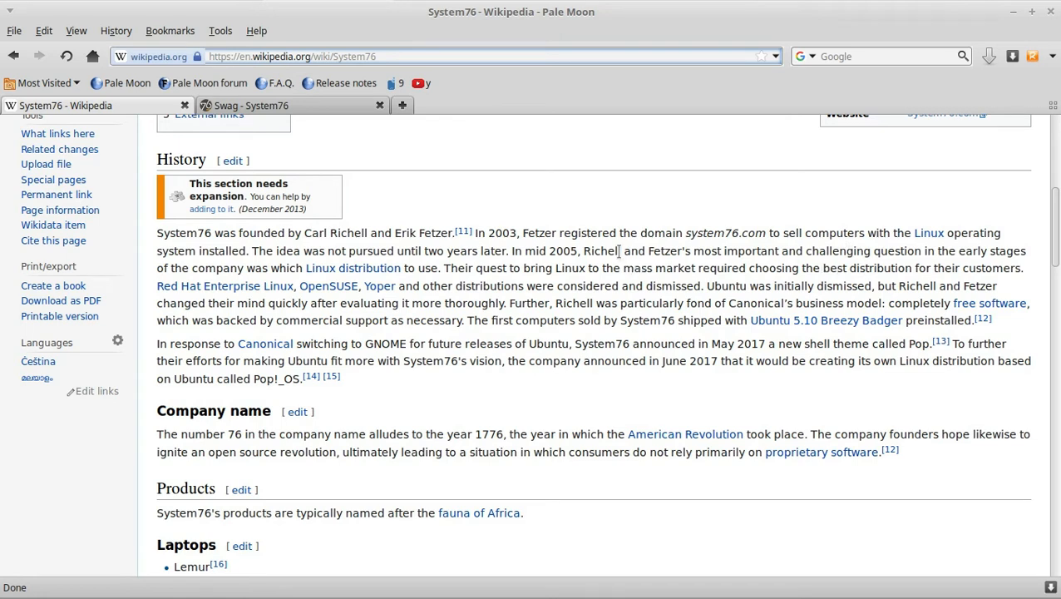
mouse_move(642, 253)
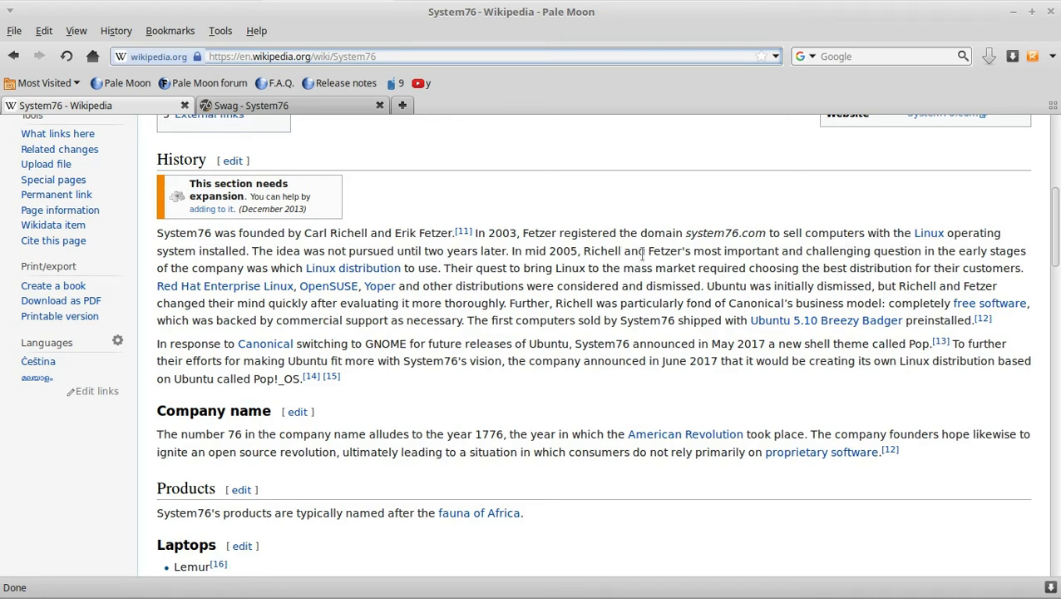
mouse_move(803, 285)
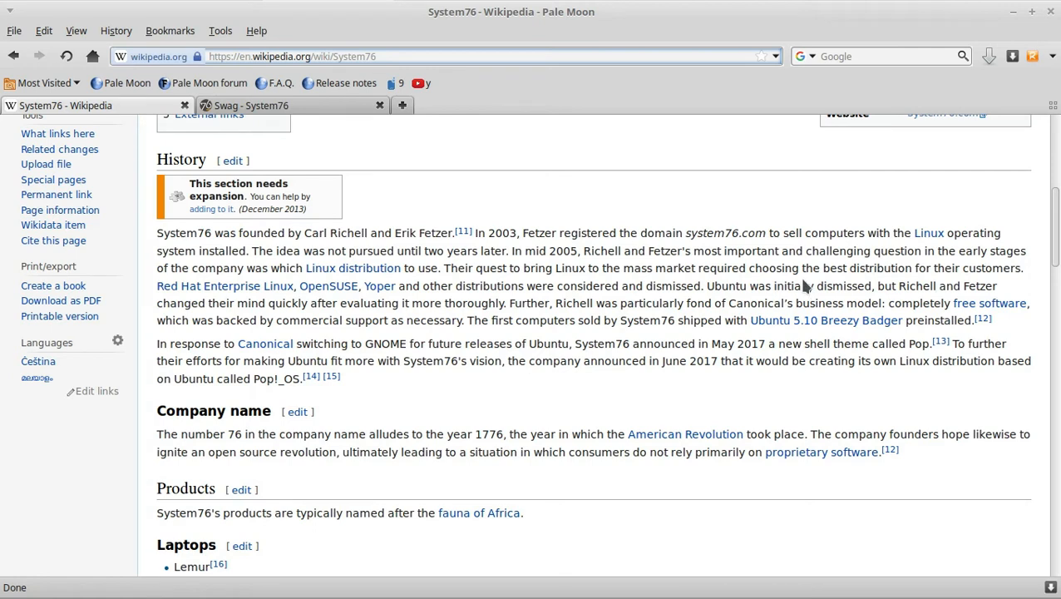
mouse_move(400, 365)
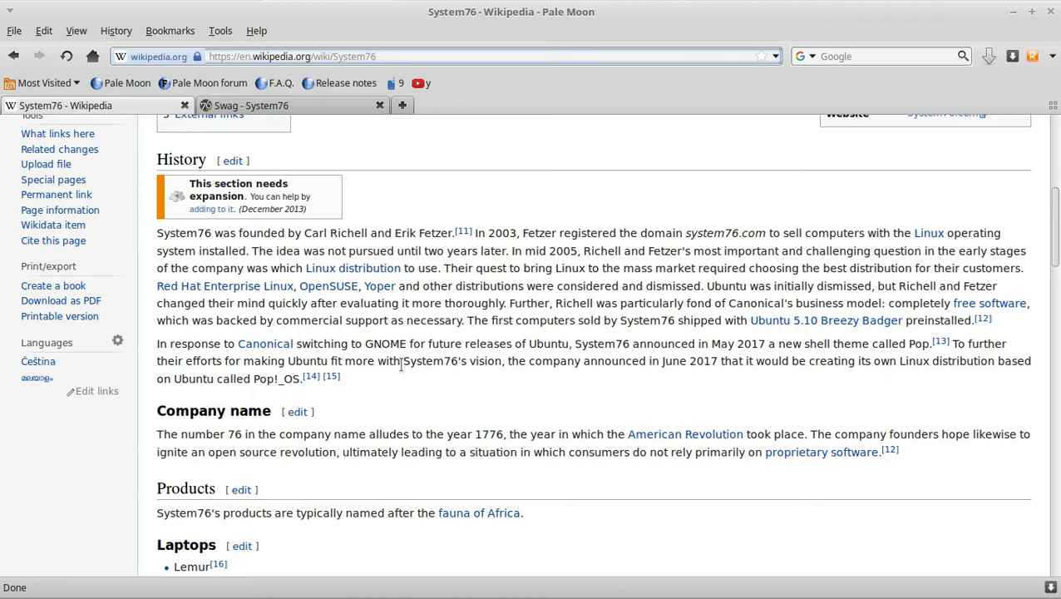
mouse_move(291, 434)
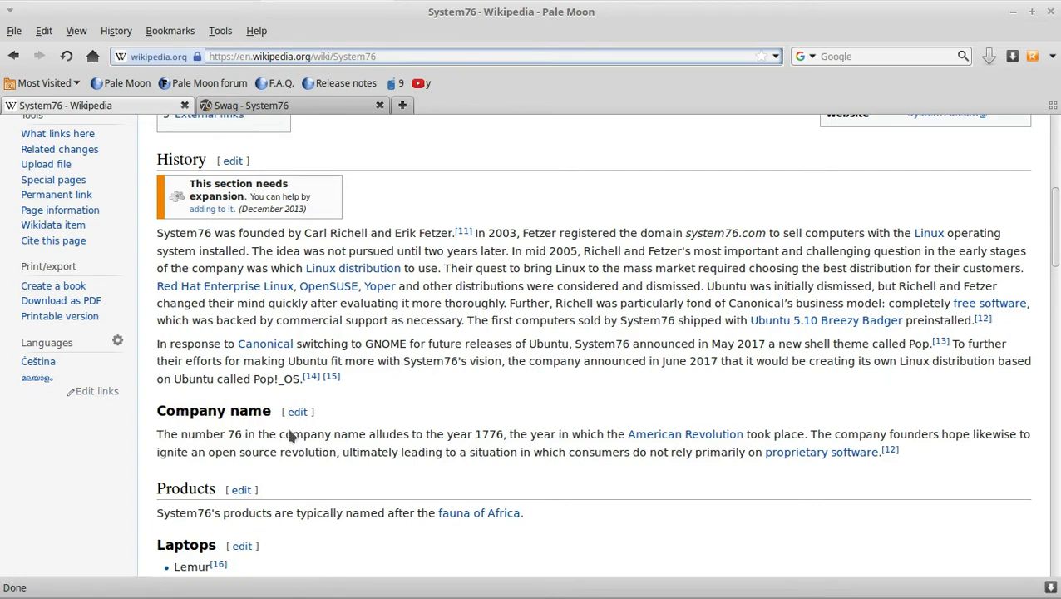
mouse_move(446, 452)
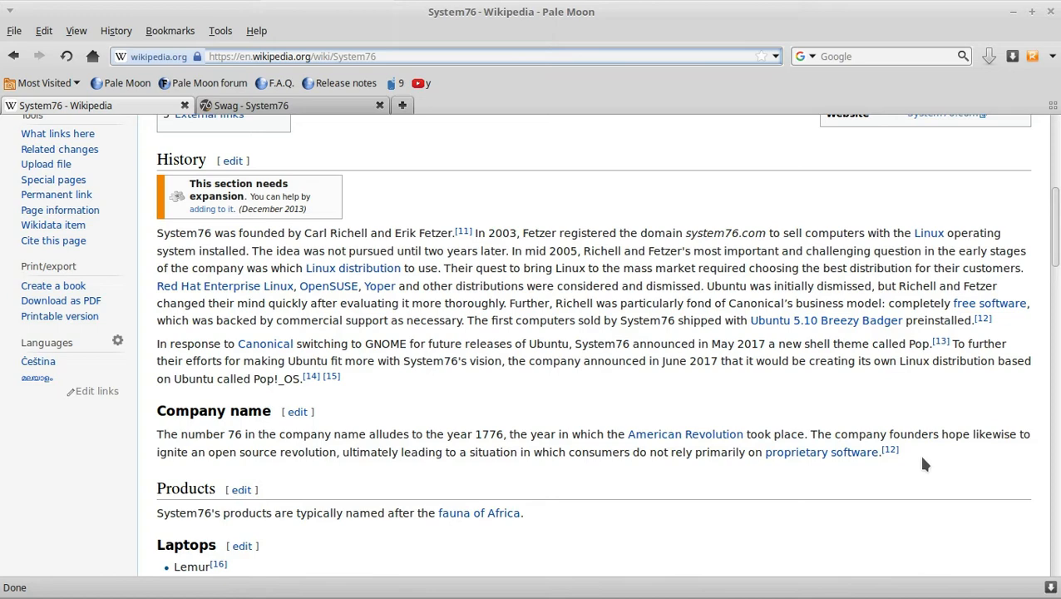
- Scroll to the Products section listing System76 laptops, desktops and servers
scroll(down, 3)
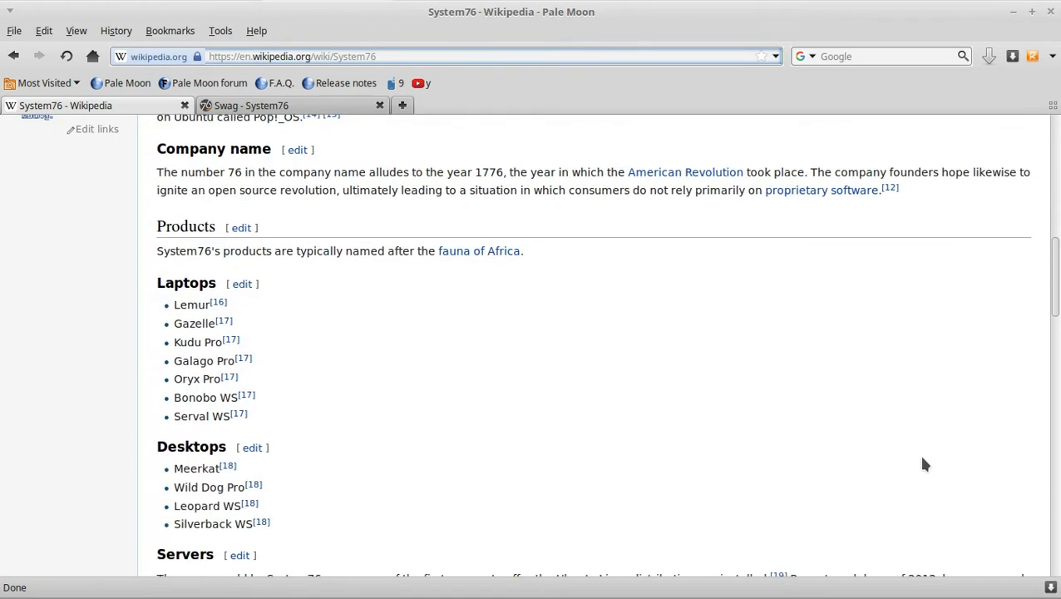
mouse_move(331, 253)
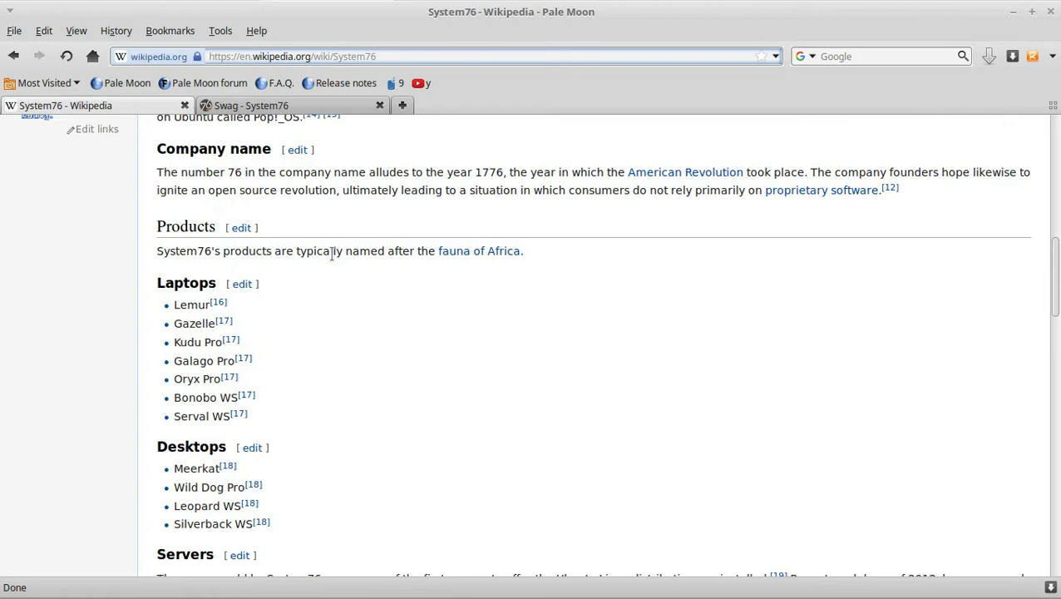
mouse_move(536, 268)
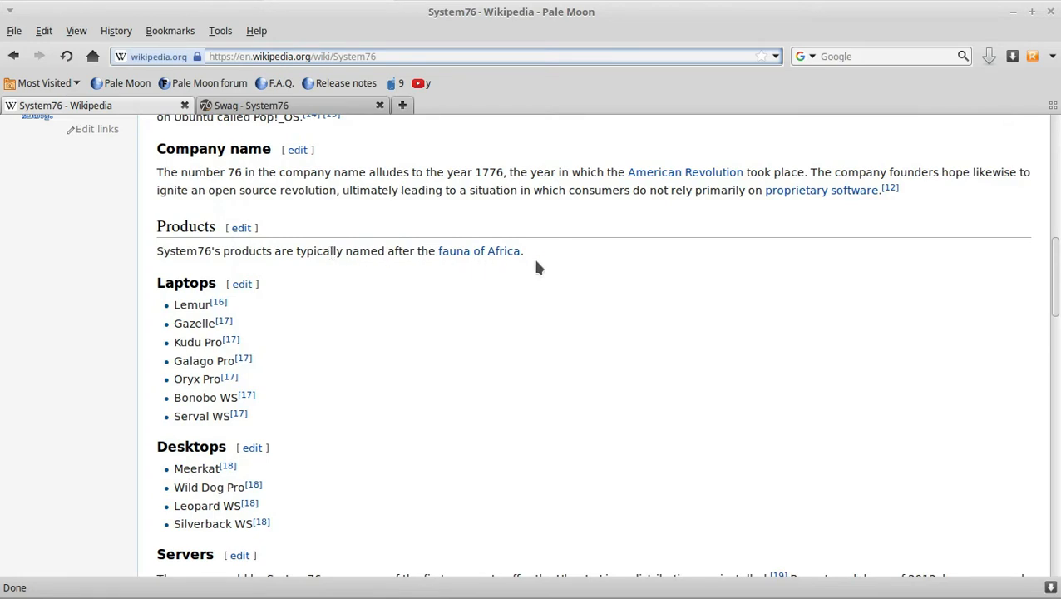
mouse_move(218, 318)
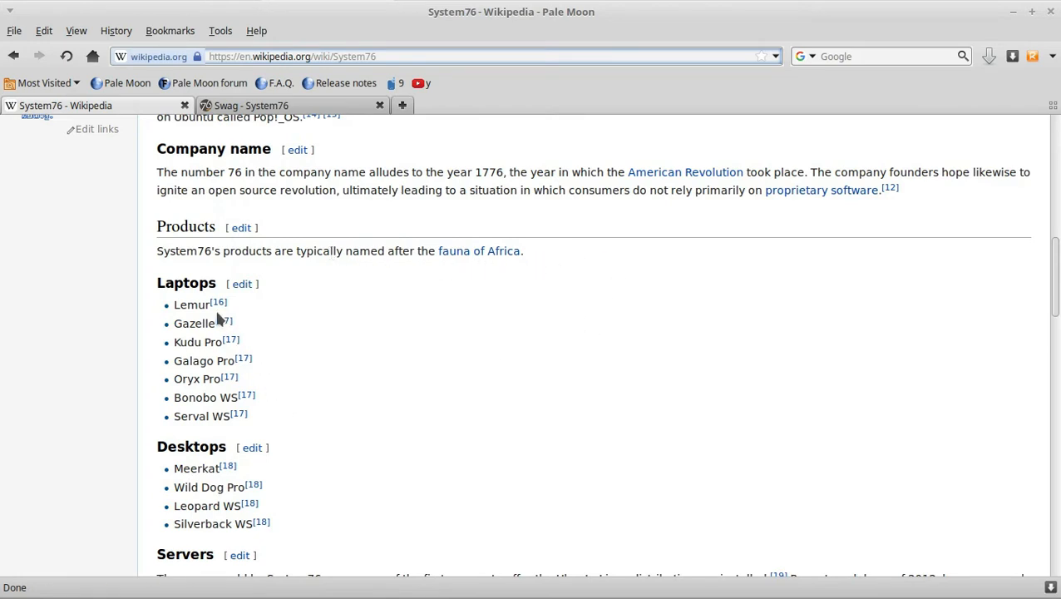
scroll(down, 3)
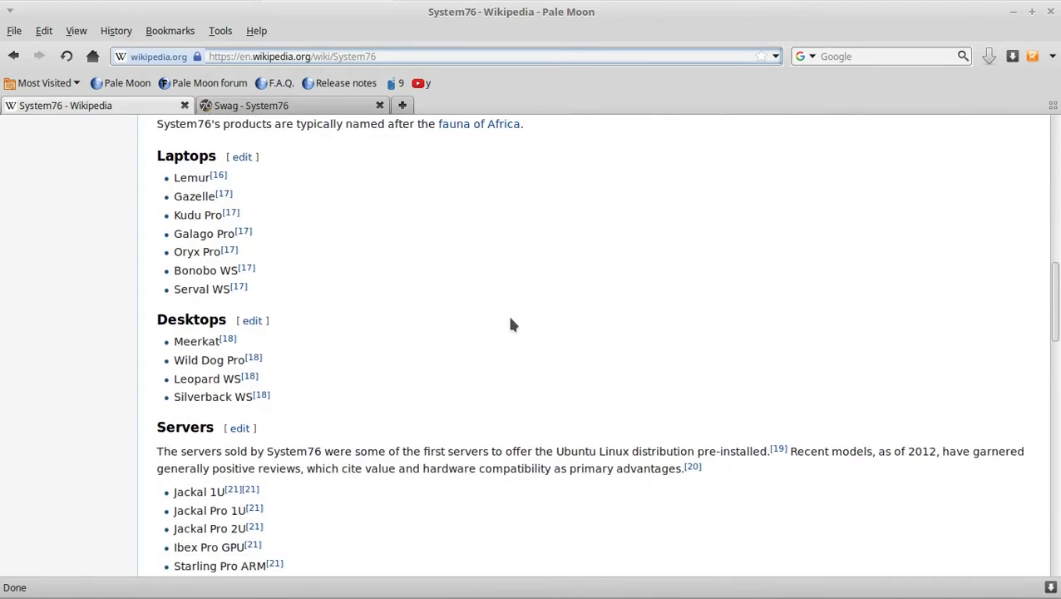
scroll(down, 3)
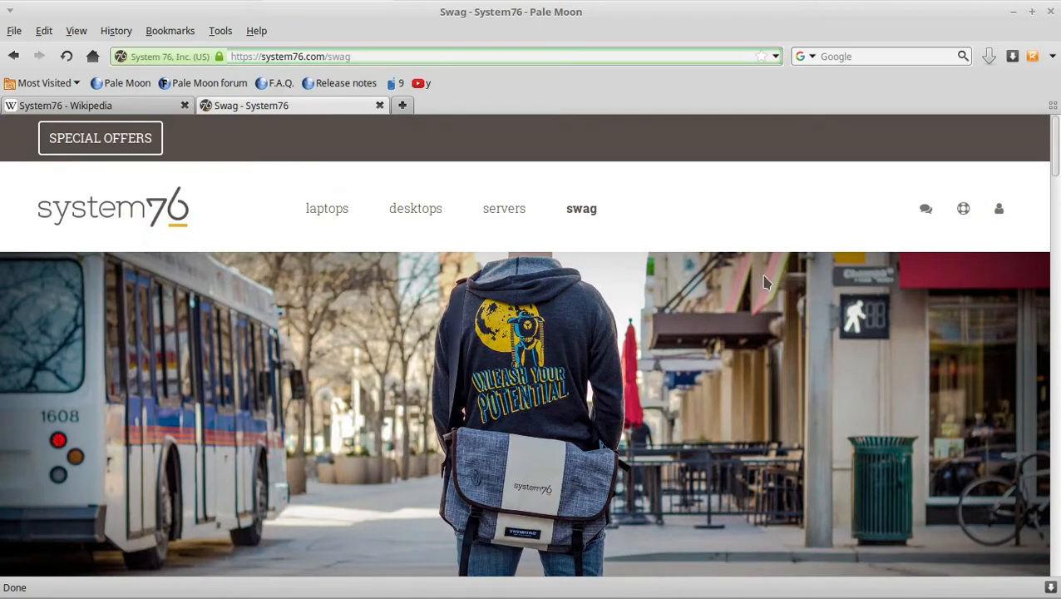
- Scroll the Swag page past laptop bags, clothing, accessories and free downloads
scroll(down, 3)
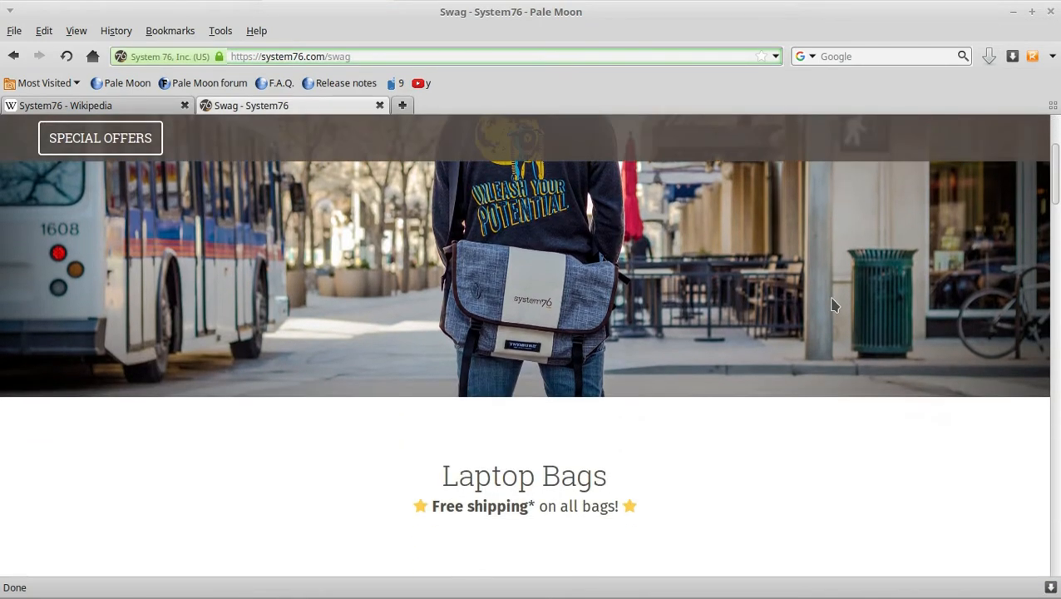
scroll(down, 3)
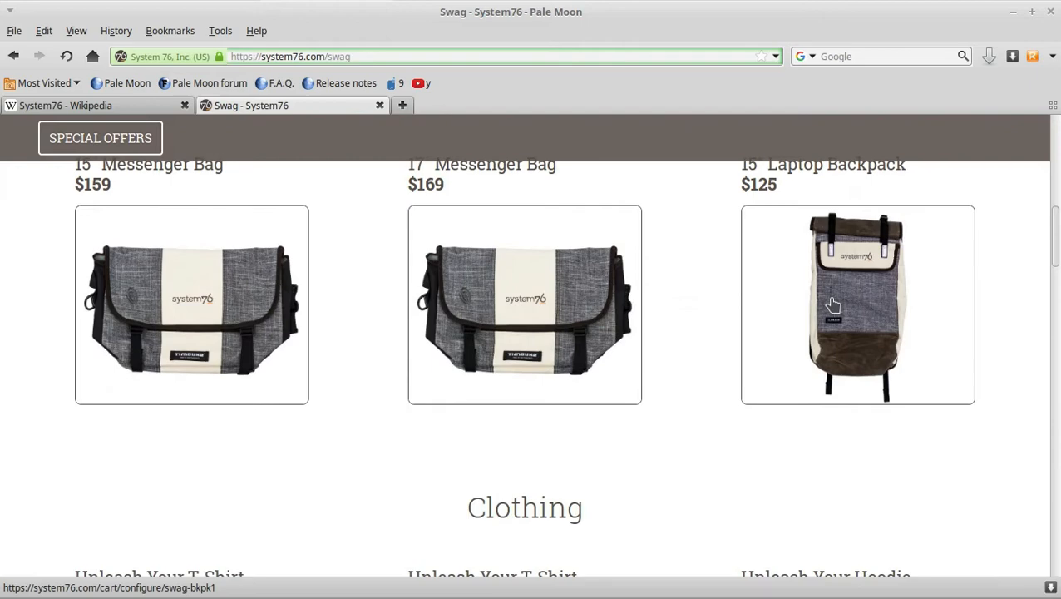
scroll(down, 3)
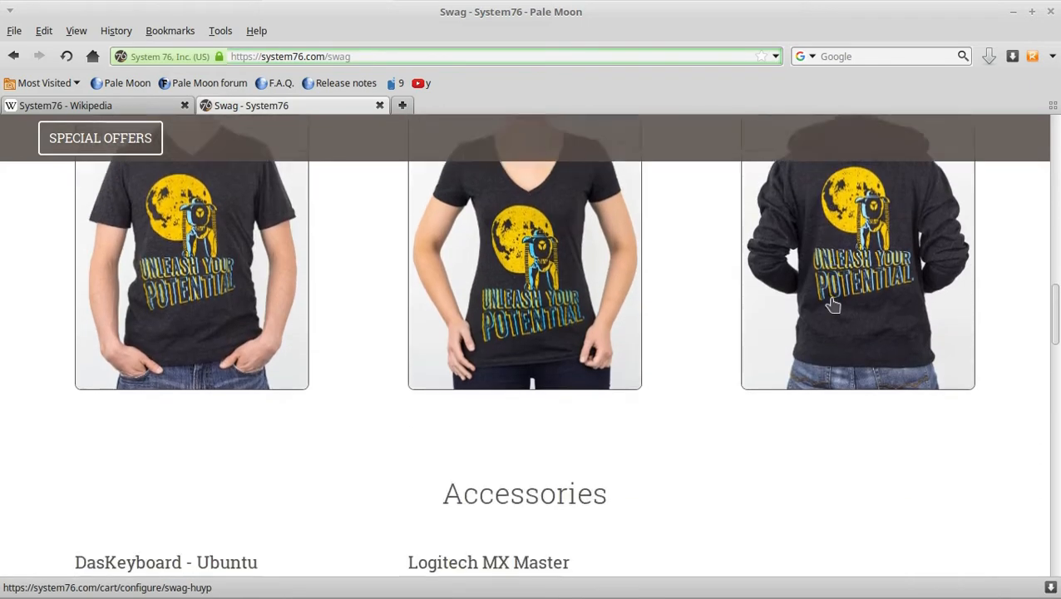
scroll(down, 3)
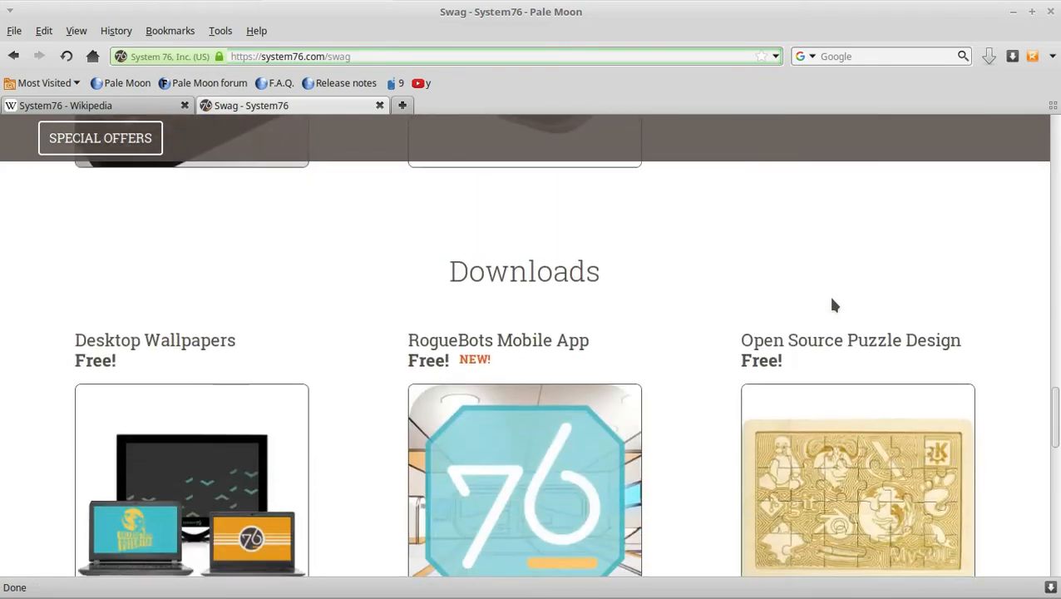
scroll(down, 3)
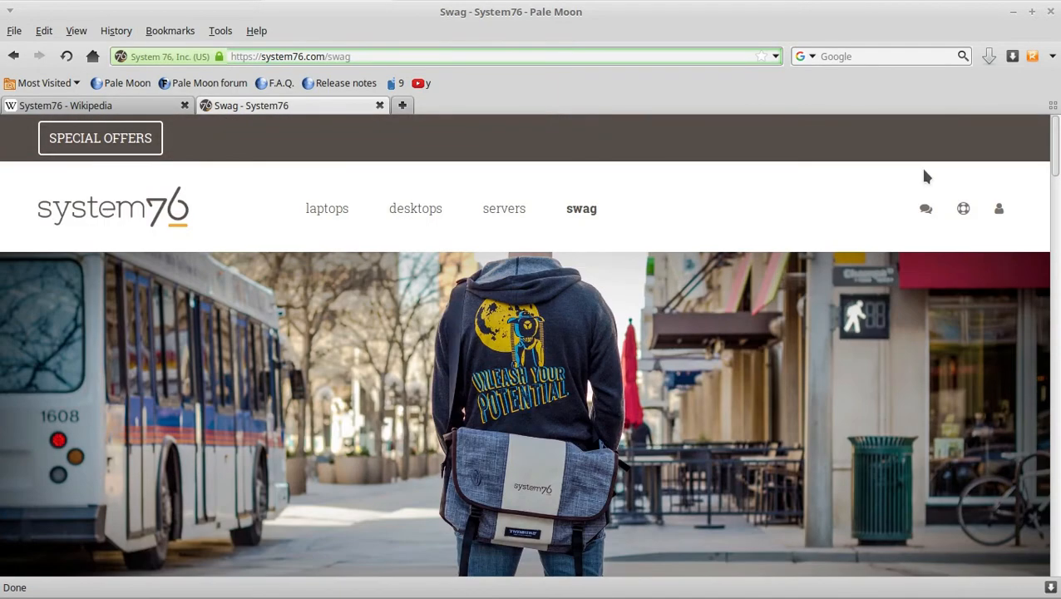
click(327, 208)
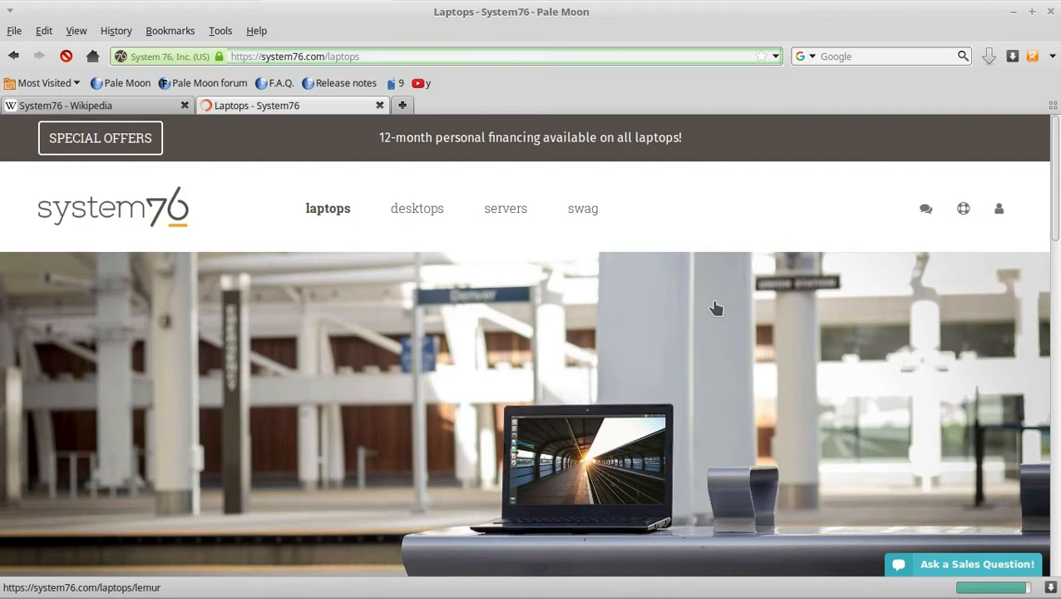
scroll(down, 3)
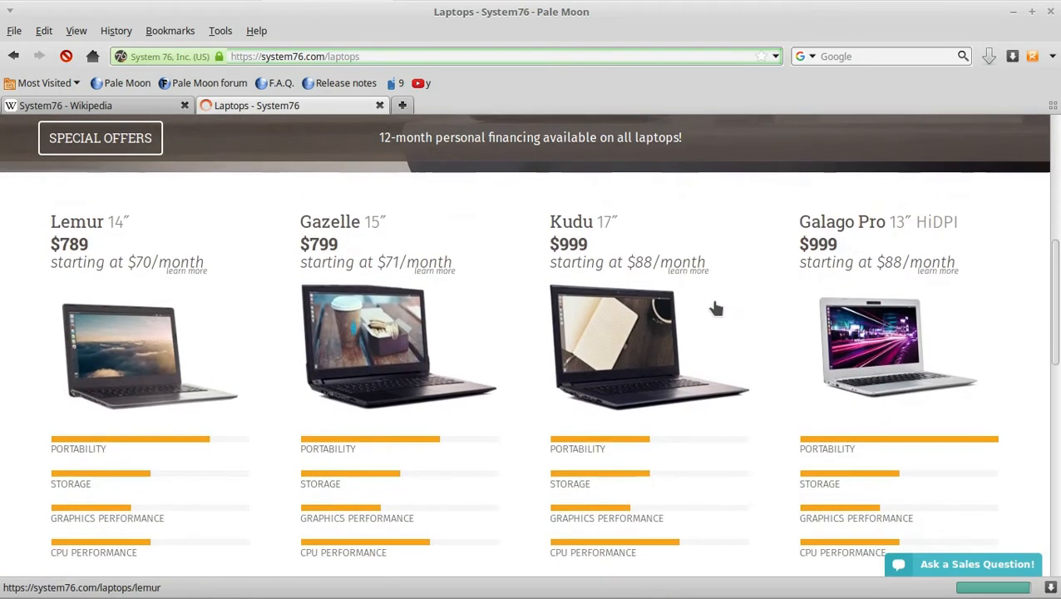
scroll(down, 3)
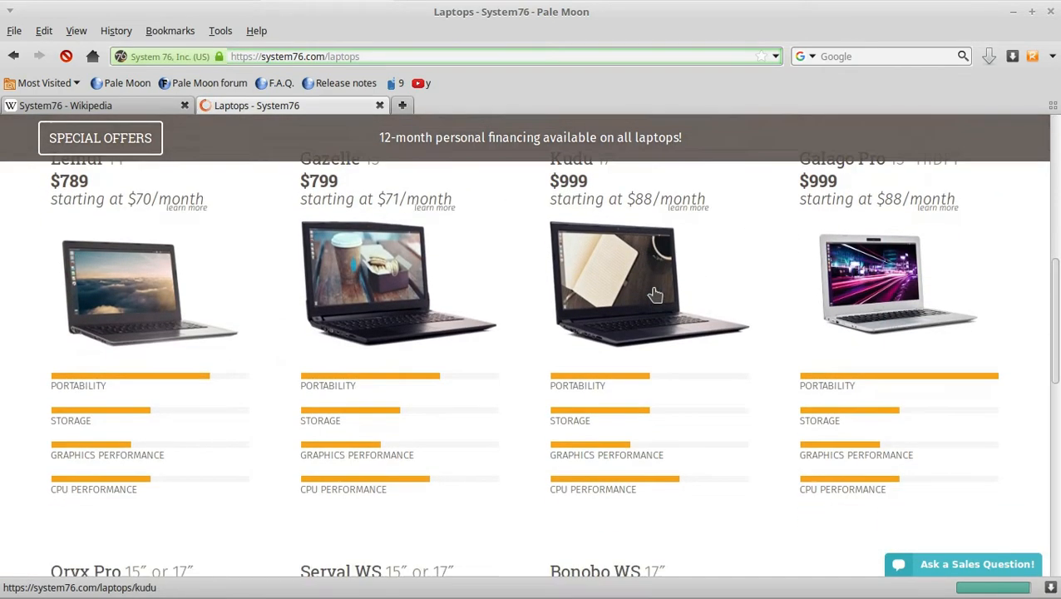
scroll(down, 3)
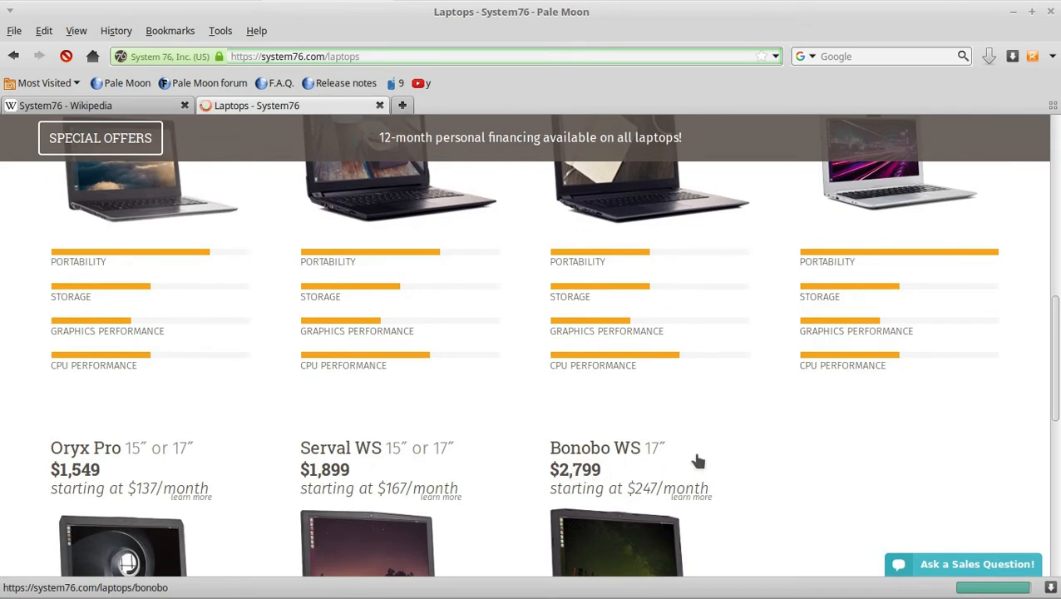
scroll(up, 3)
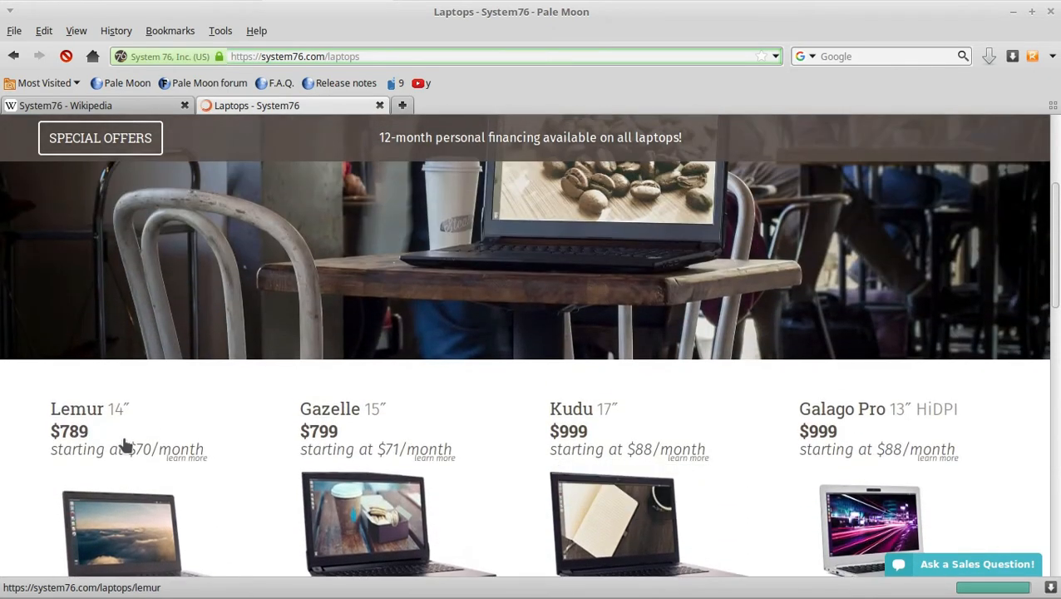
scroll(down, 3)
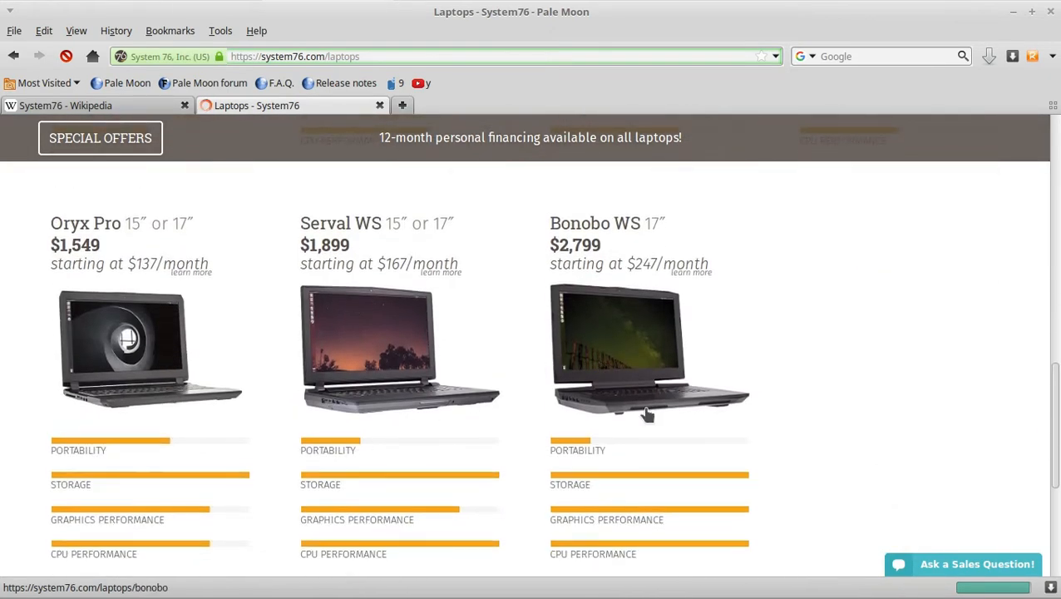
scroll(down, 3)
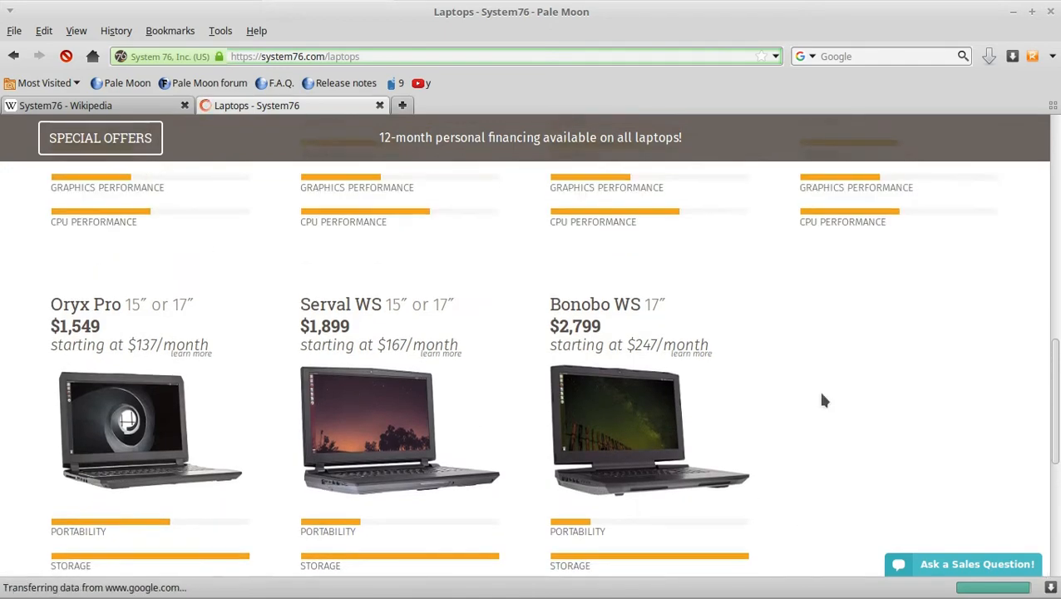
scroll(up, 3)
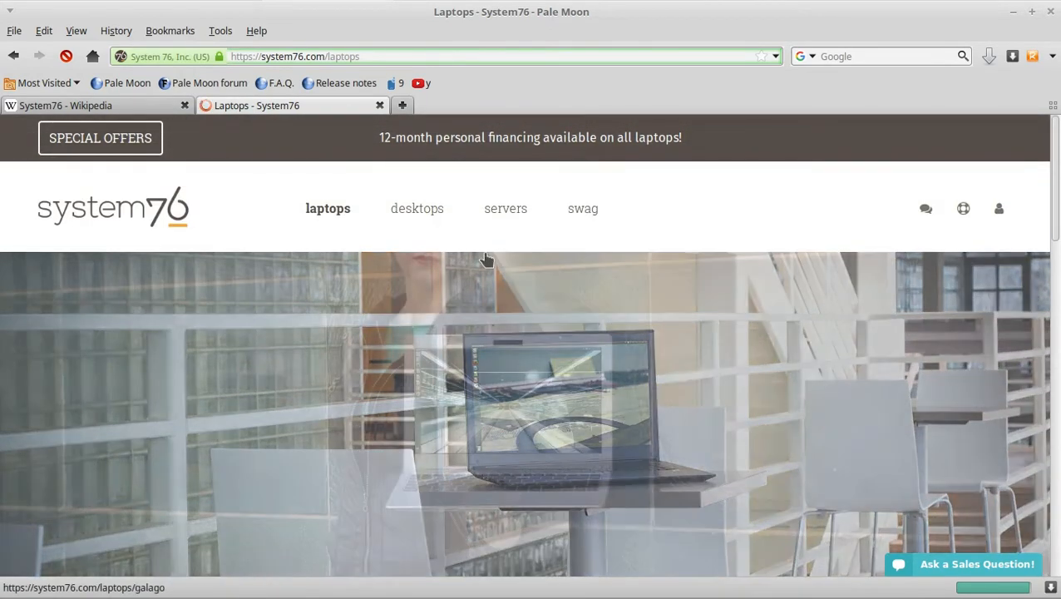
- Show the desktops lineup and scroll through the Meerkat-to-Silverback WS product grid
click(417, 208)
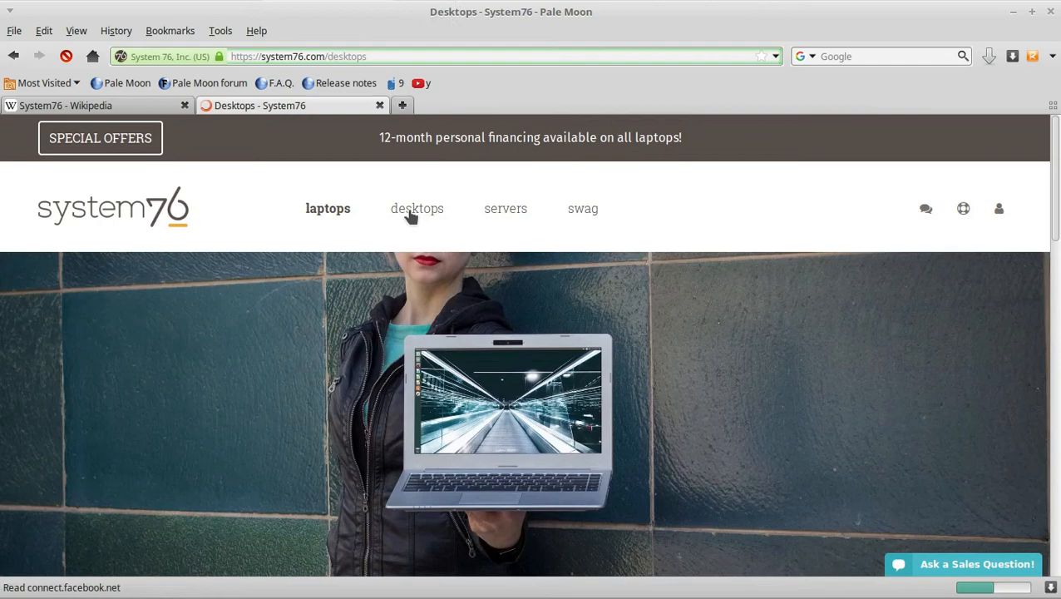
click(416, 208)
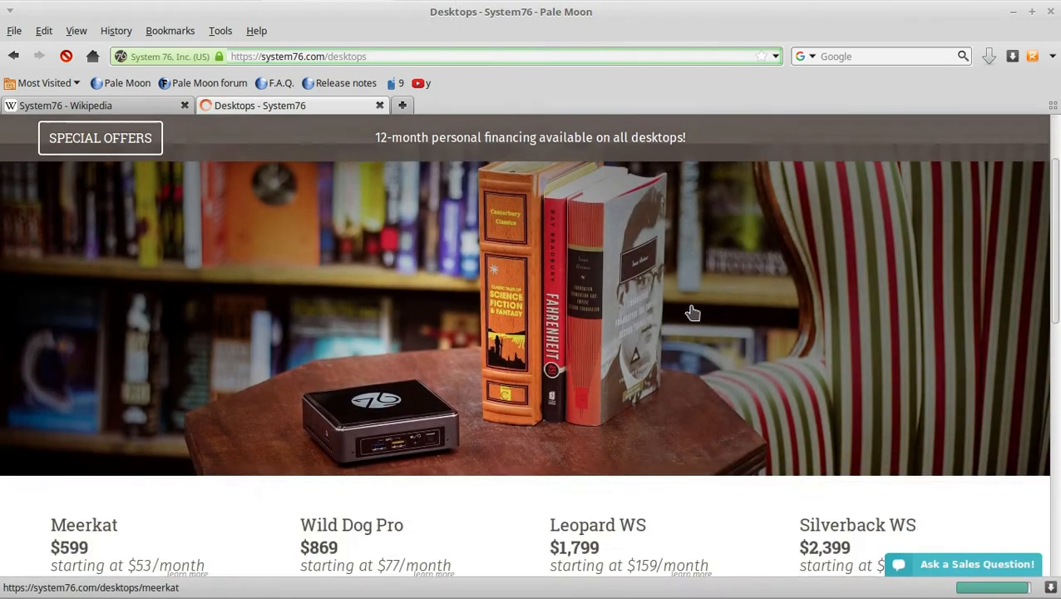
scroll(down, 3)
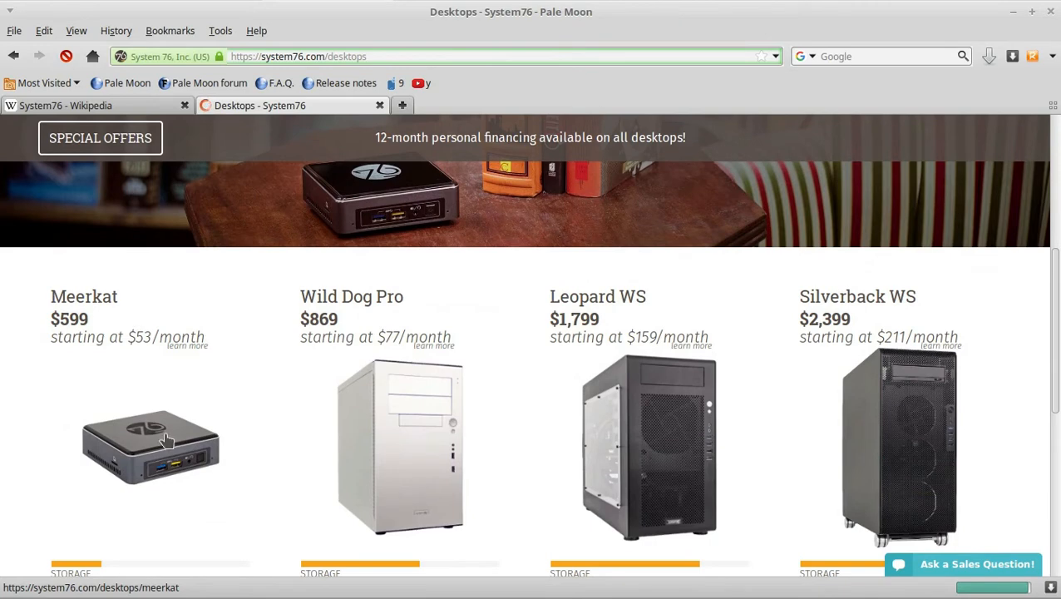
scroll(down, 3)
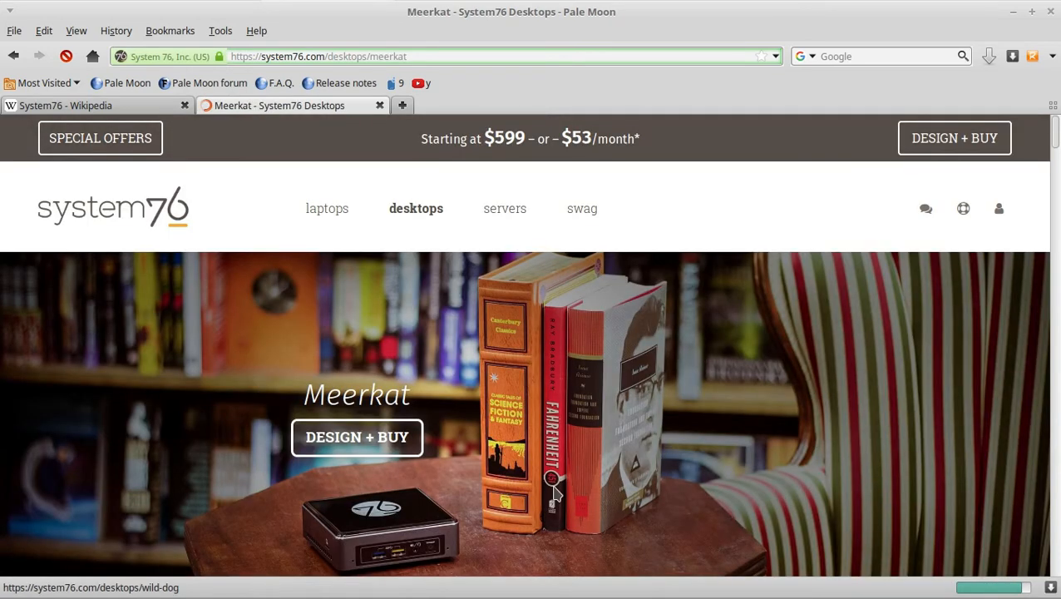
scroll(down, 3)
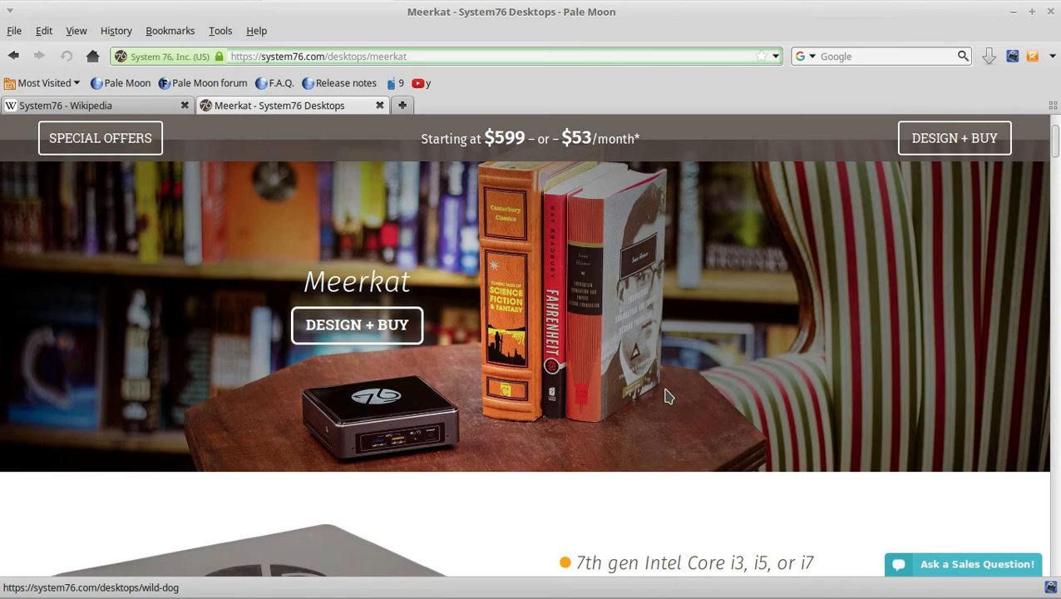
scroll(down, 3)
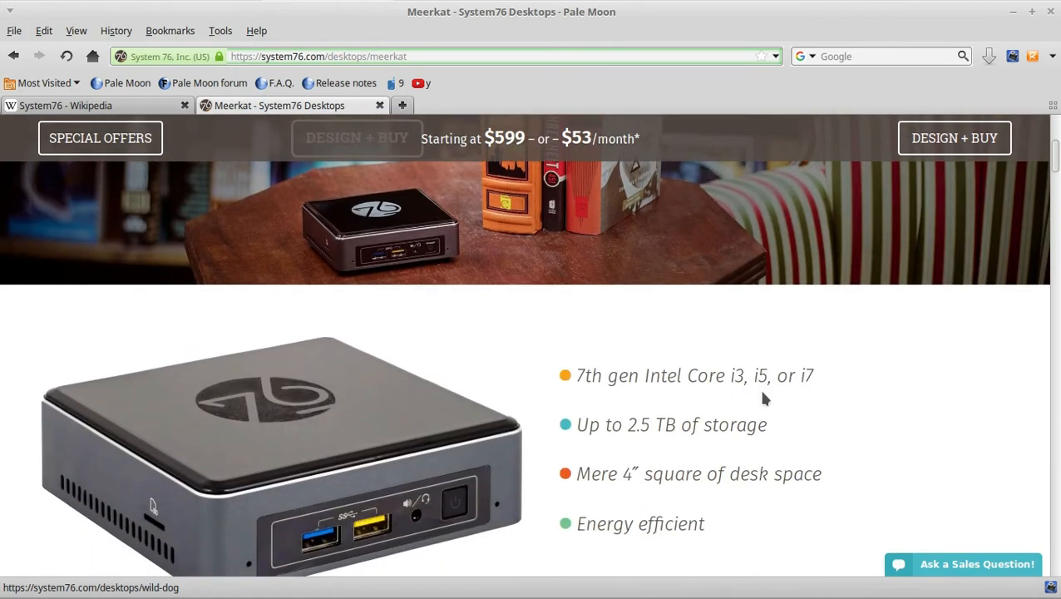
mouse_move(813, 398)
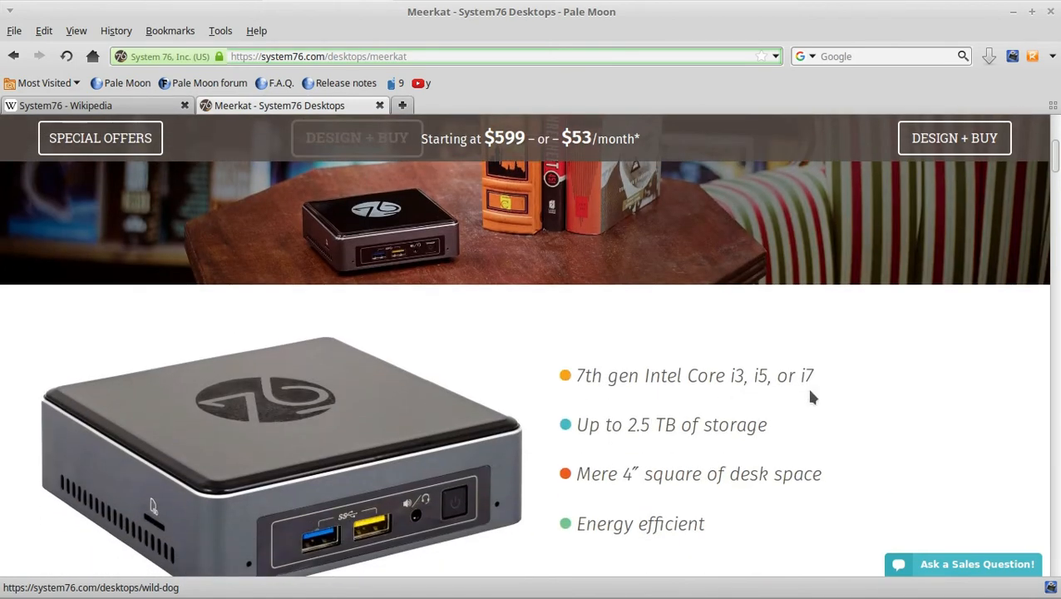
scroll(down, 3)
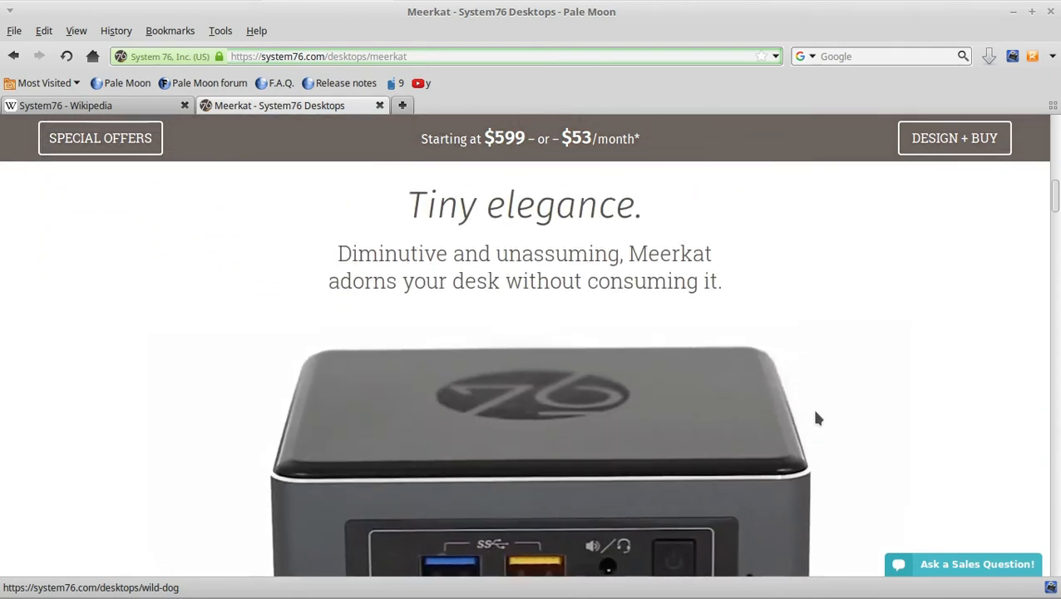
scroll(down, 3)
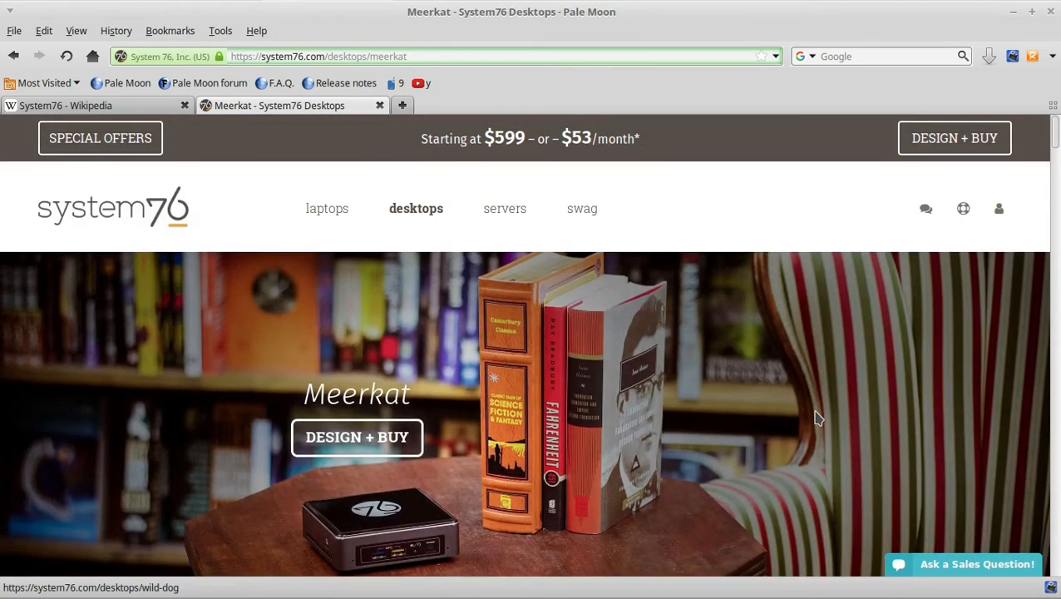
- View the servers lineup (Jackal 1U to Ibex Pro GPU), then the homepage's Galago Pro banner
click(505, 208)
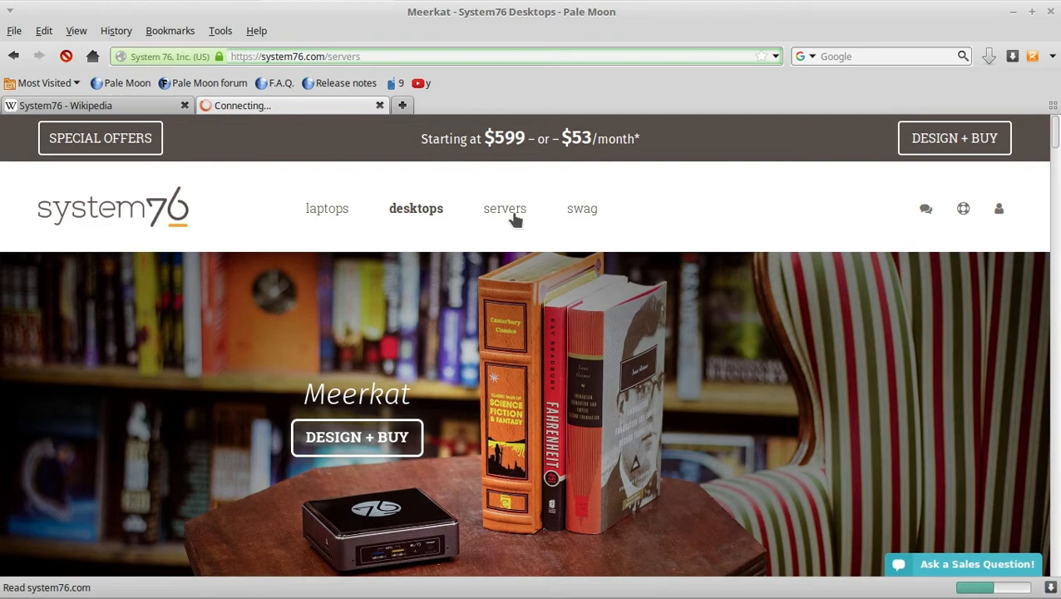
click(505, 208)
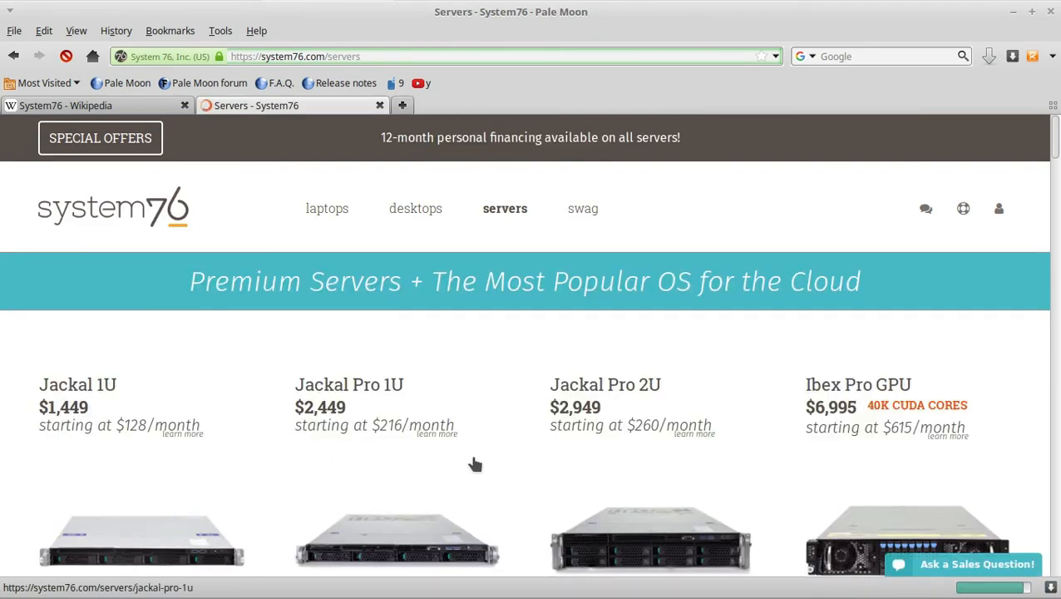
scroll(down, 3)
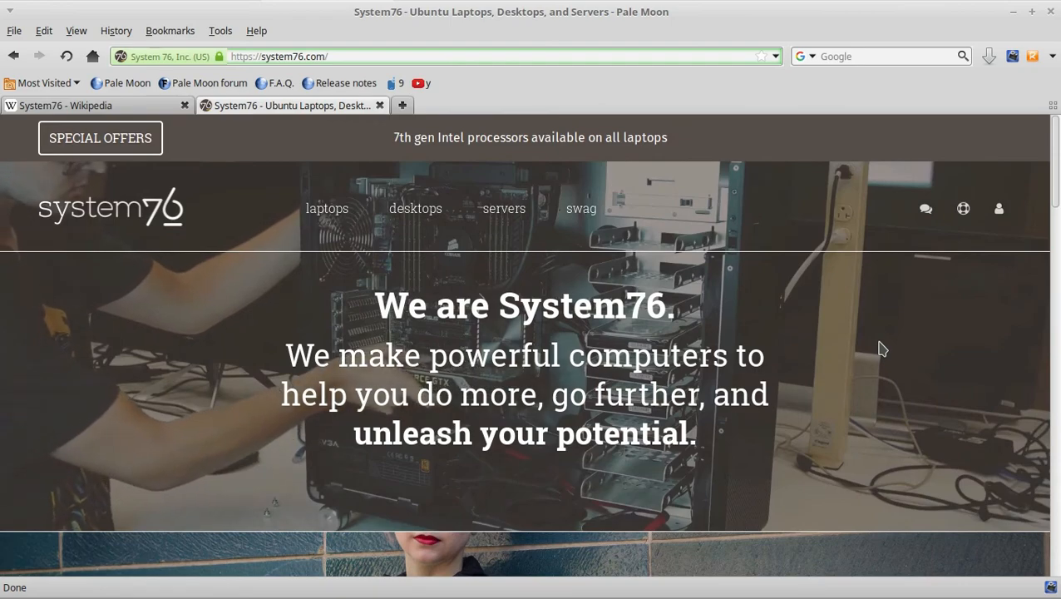
scroll(down, 3)
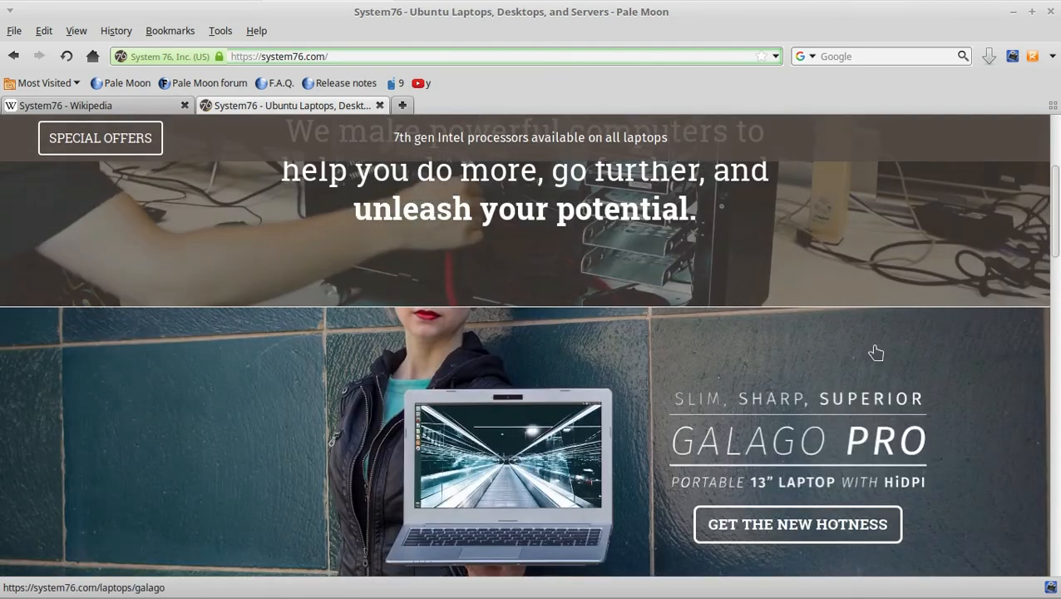